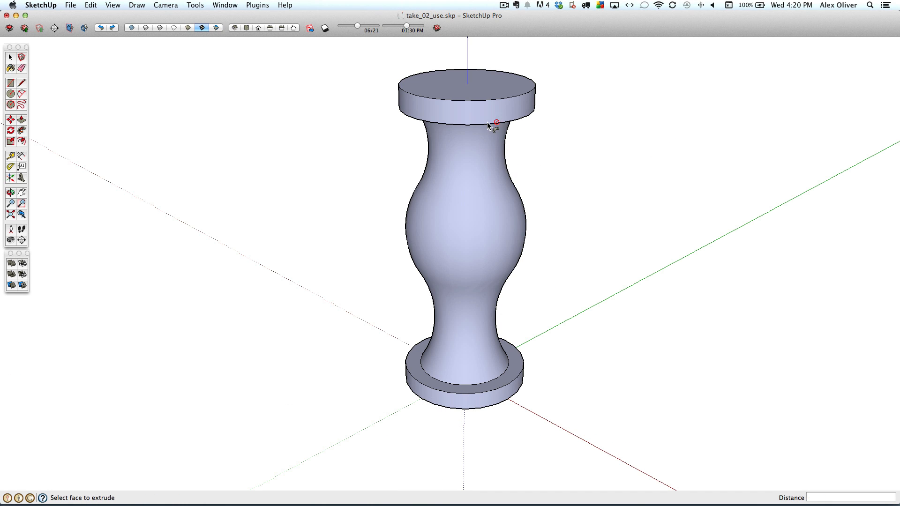
- Start exporting the chess king model as an STL file via File > Export STL
click(71, 5)
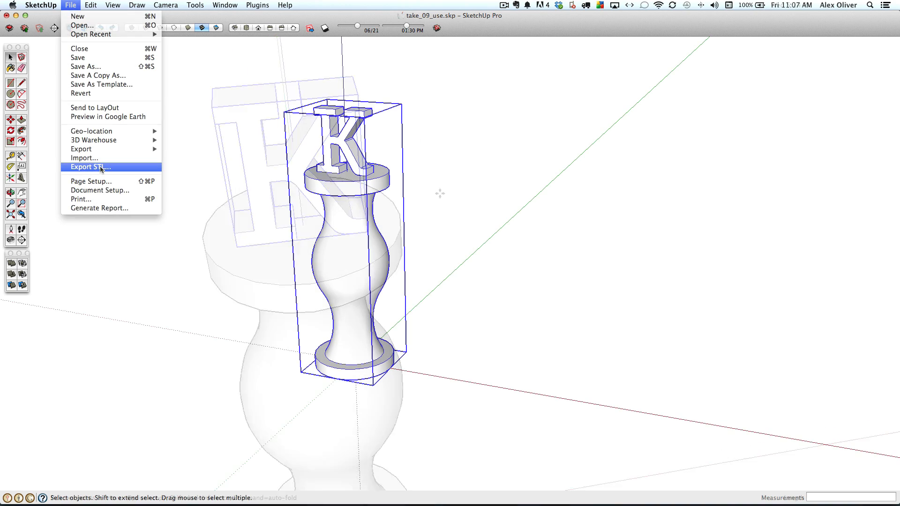
click(90, 167)
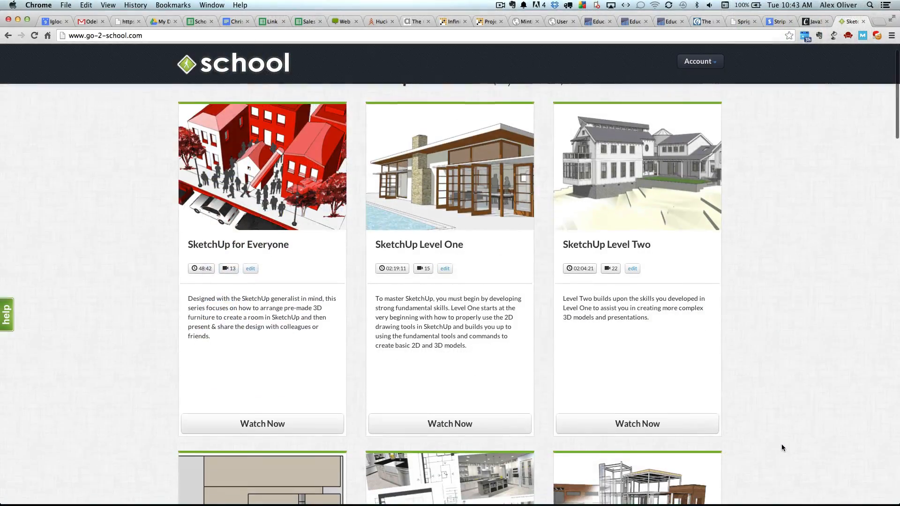
scroll(down, 3)
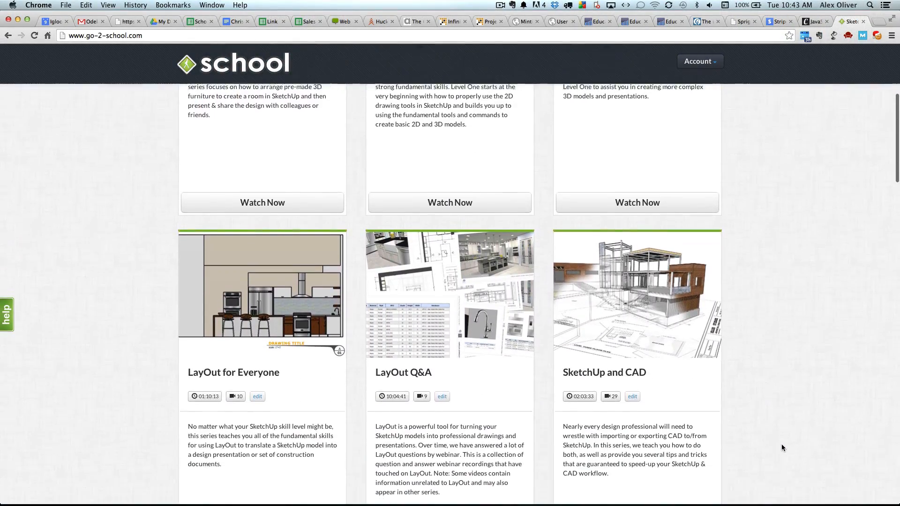
scroll(down, 3)
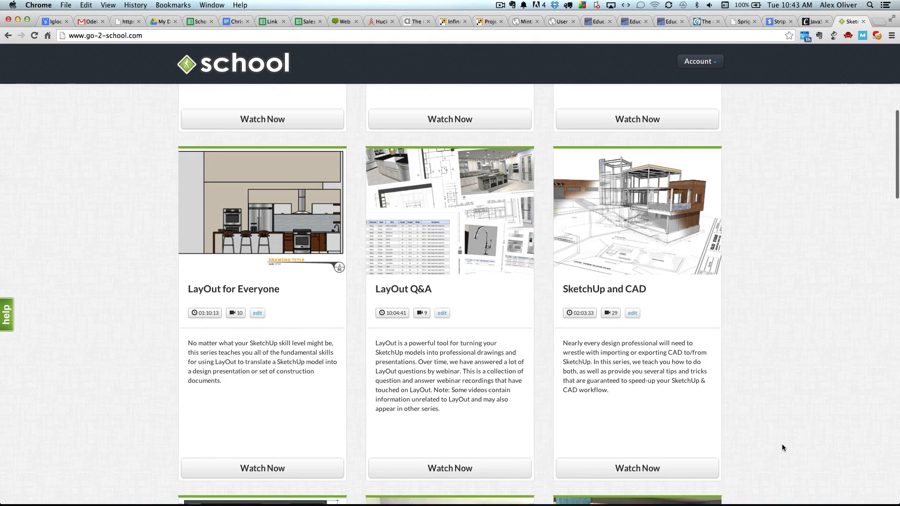